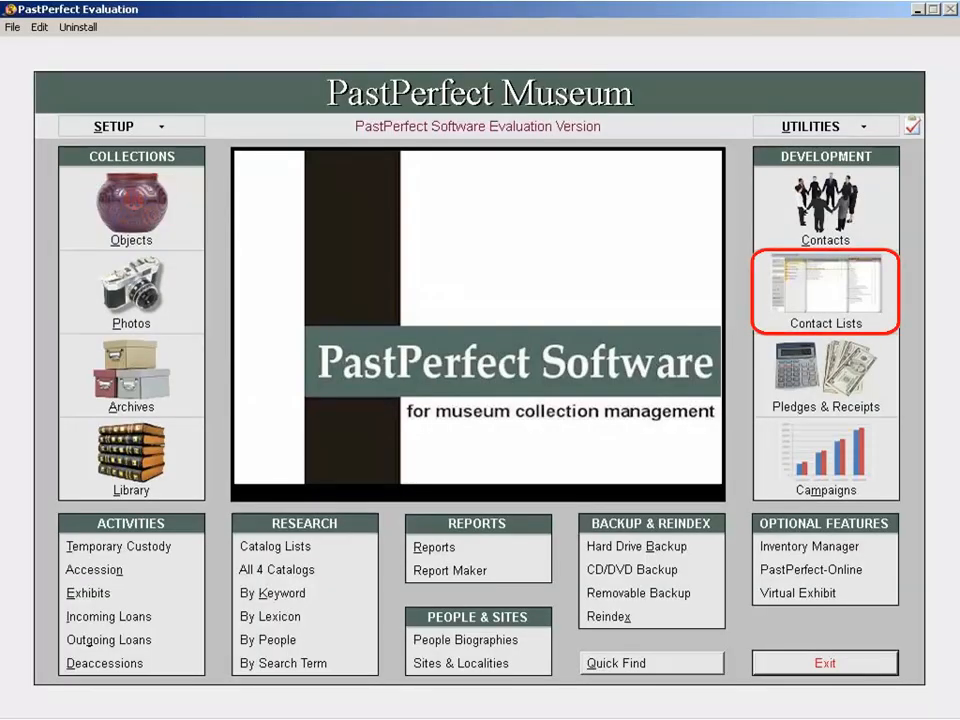
Create a new list 'Contacts with Email' under Mailing Lists in the Contact List Manager
click(824, 290)
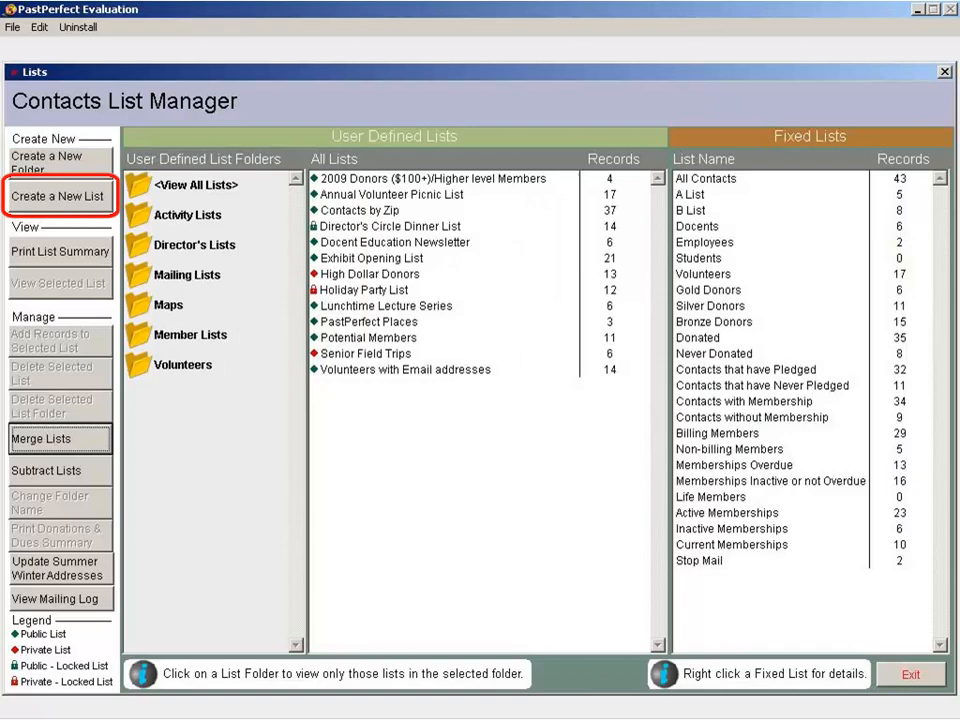
click(60, 196)
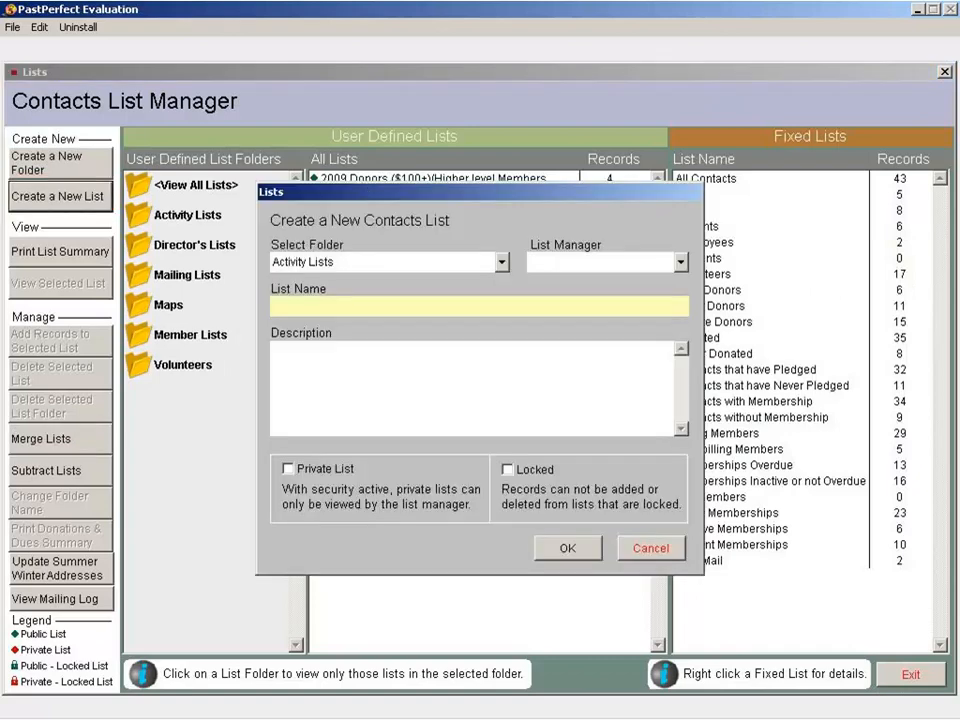
click(388, 260)
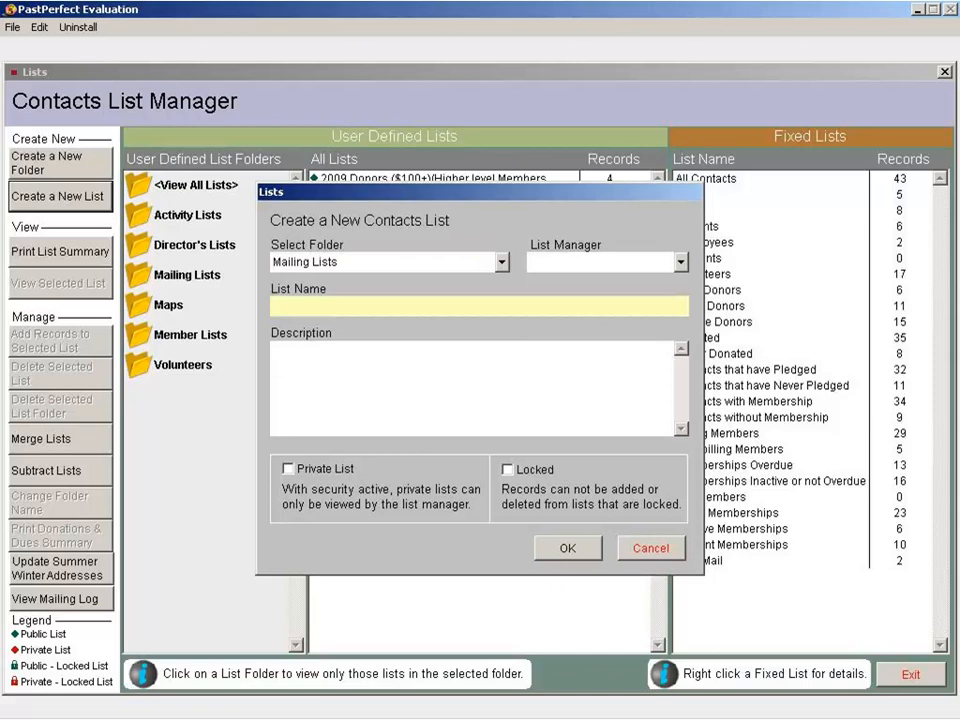
text(Contacts with Email)
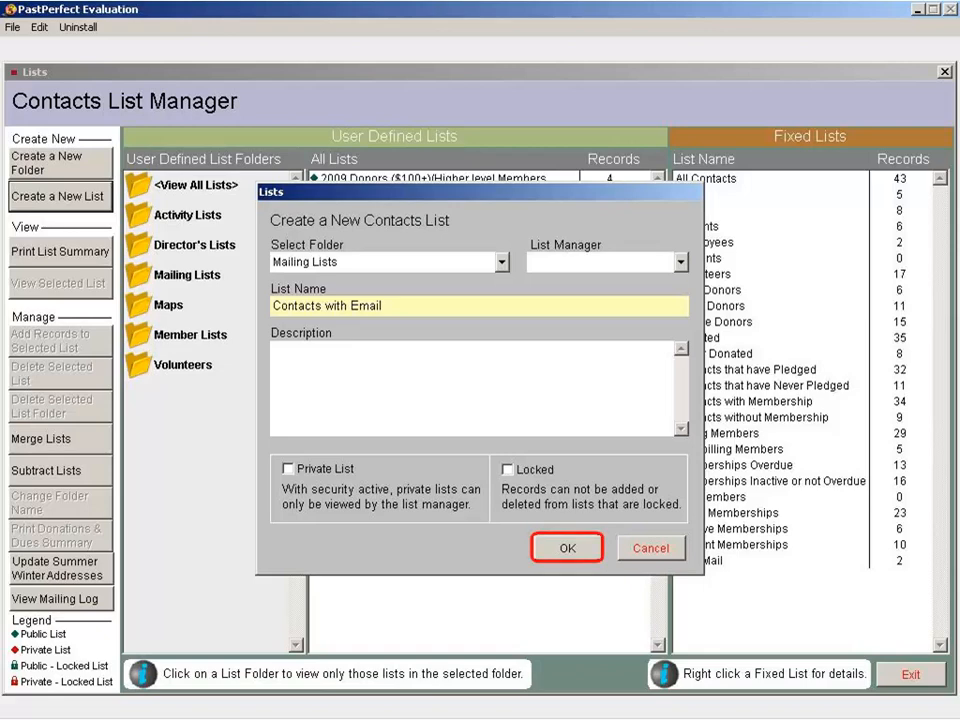
click(568, 548)
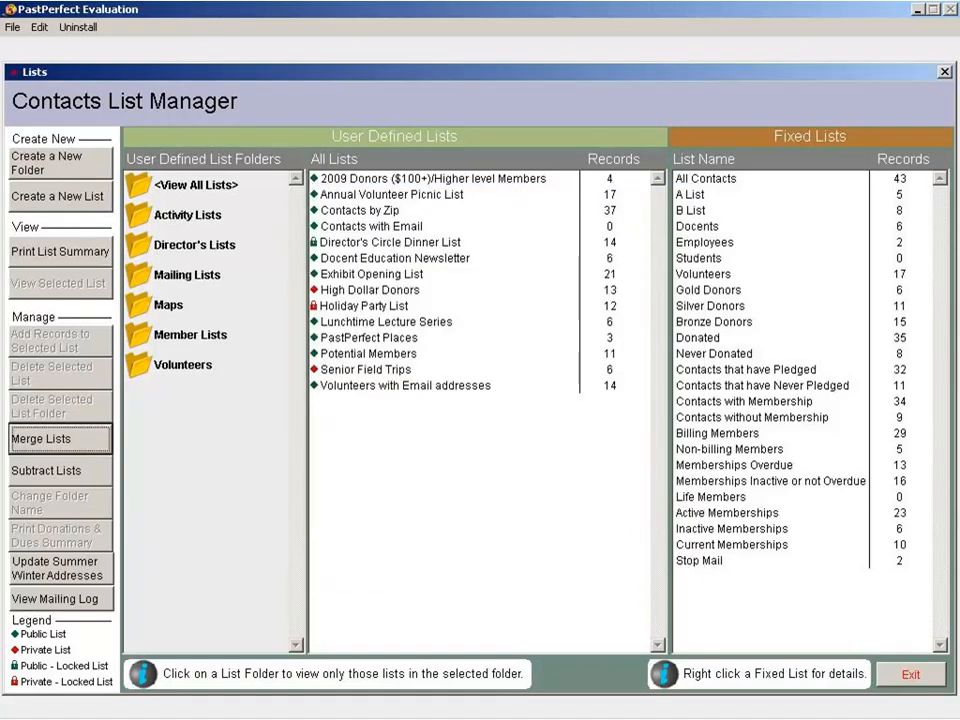
Build the filter statement 'Email is not empty' in the add-records query for Contacts with Email
click(372, 226)
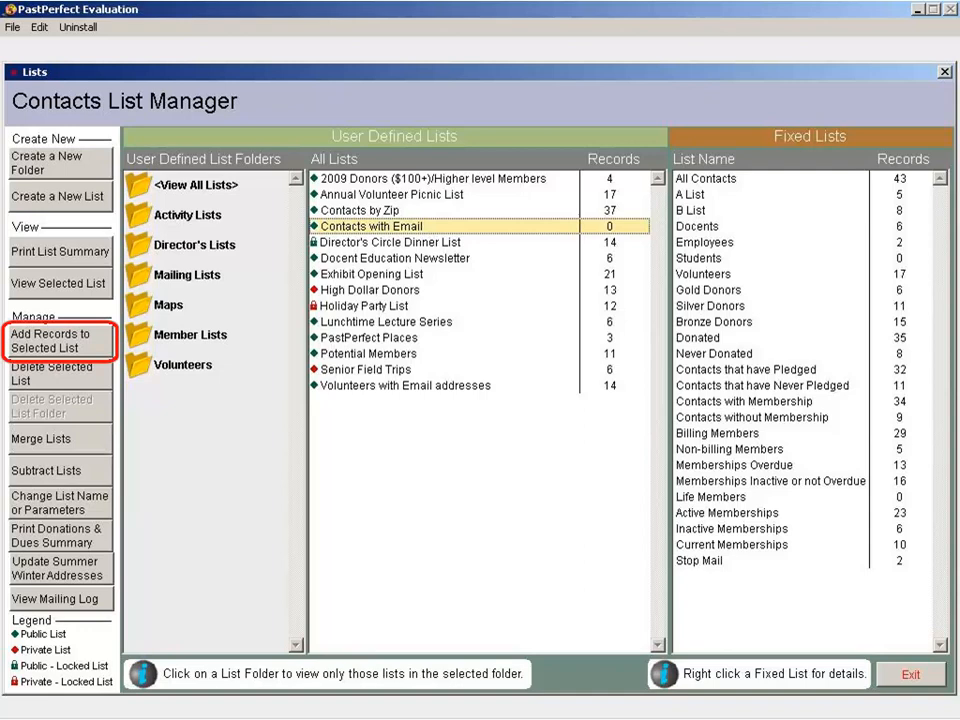
click(52, 340)
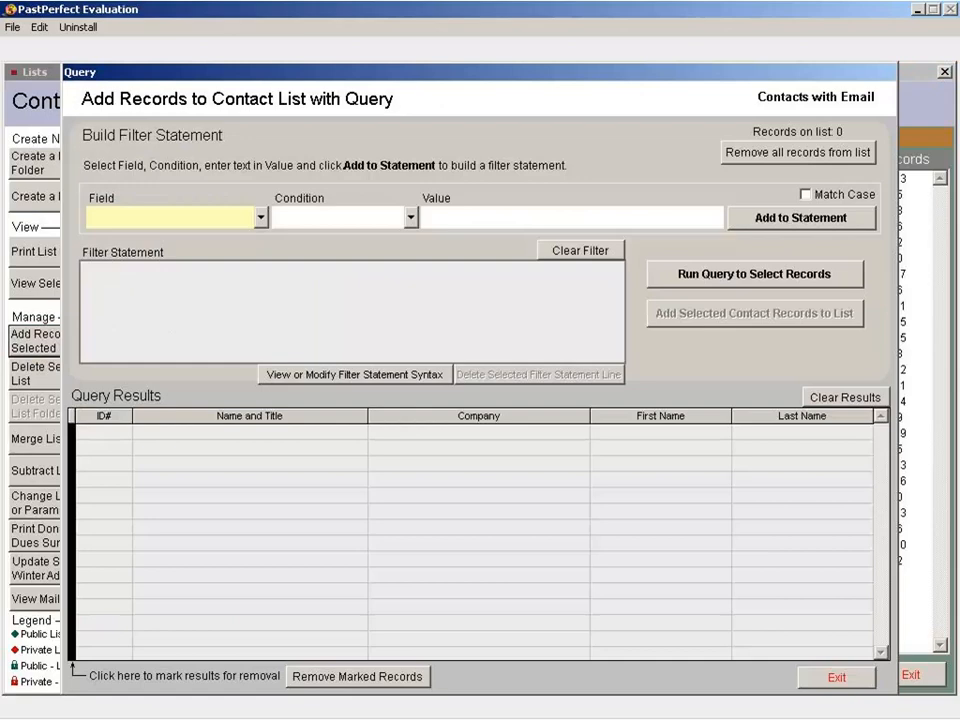
click(260, 216)
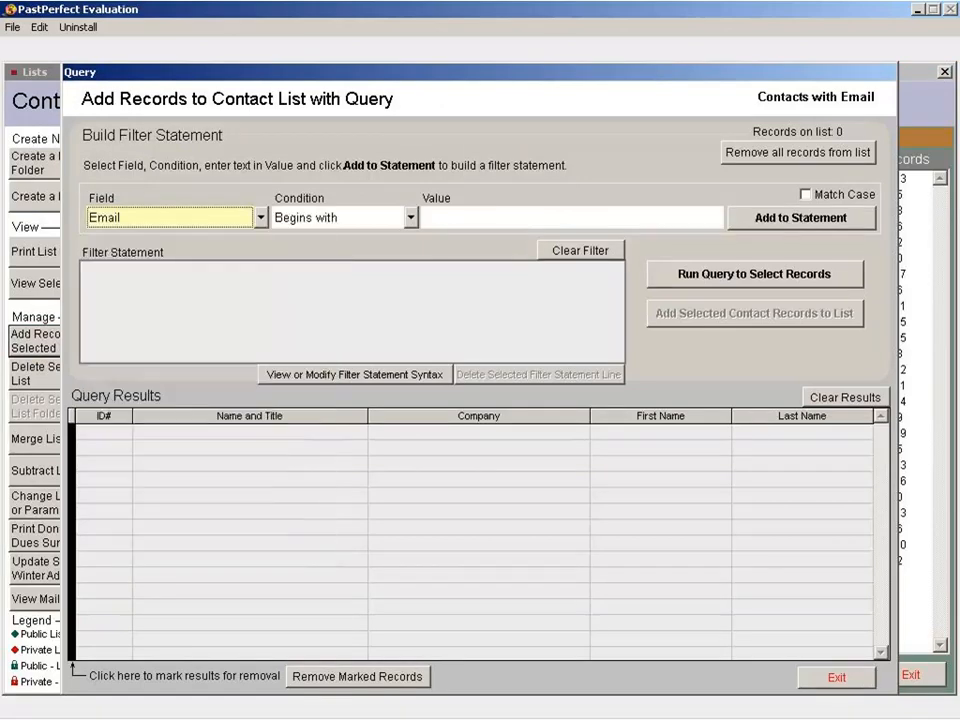
click(408, 216)
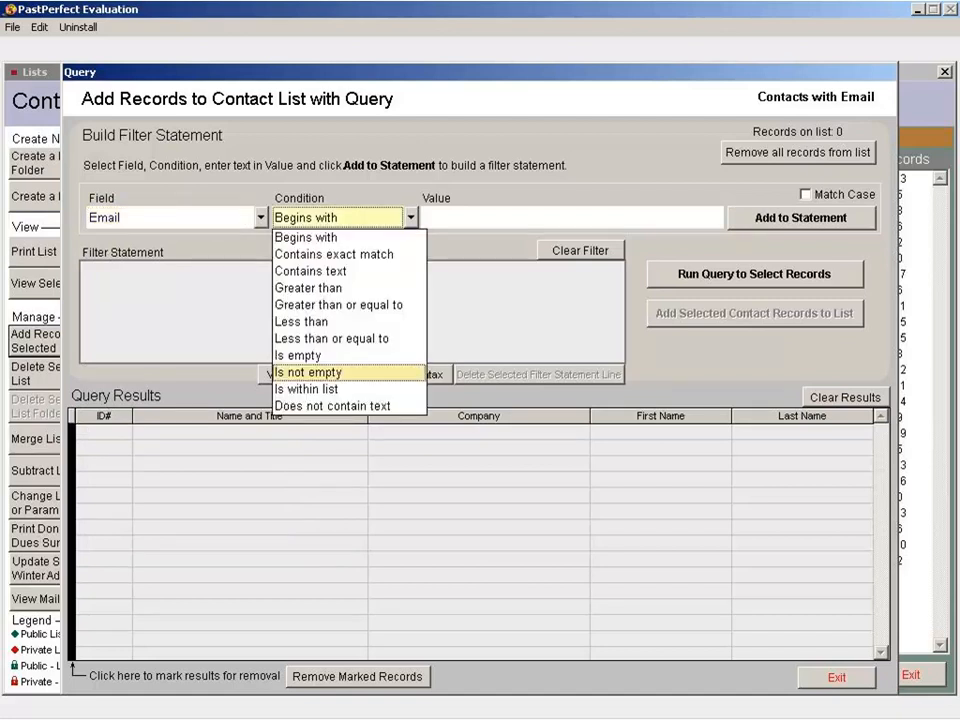
click(308, 372)
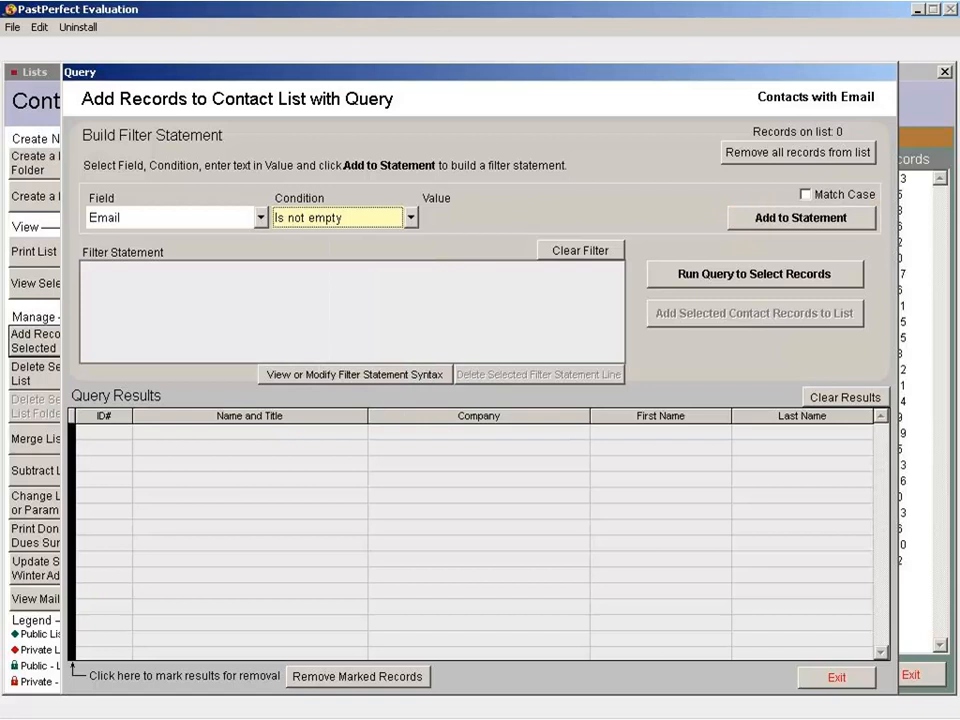
click(800, 218)
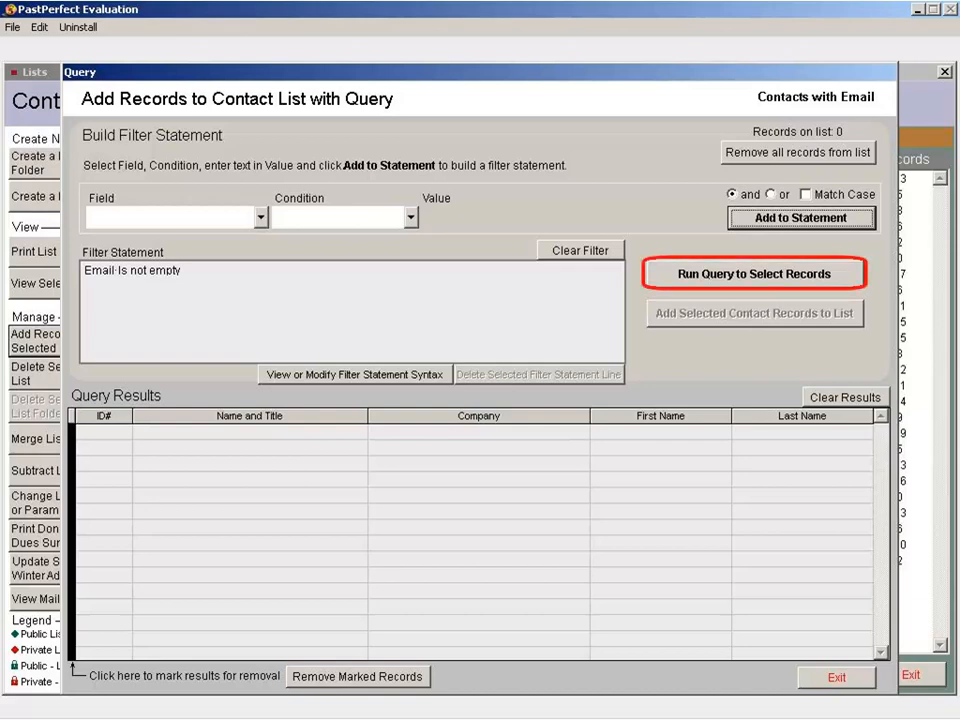
Run the query and start adding its 38 matching contacts to the list
click(754, 272)
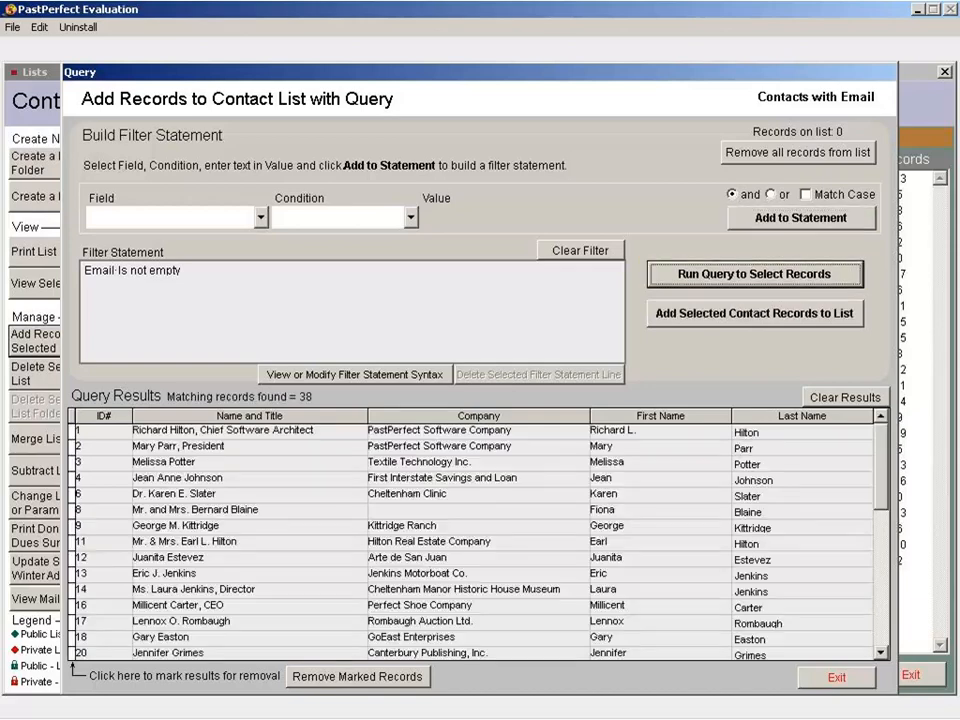
click(756, 274)
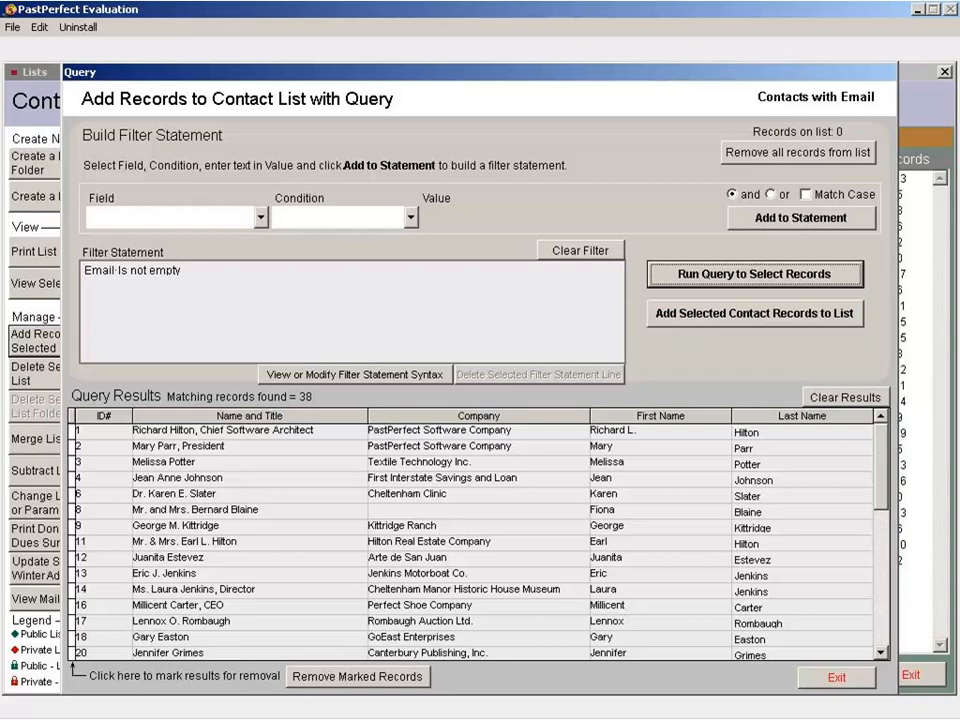
click(754, 312)
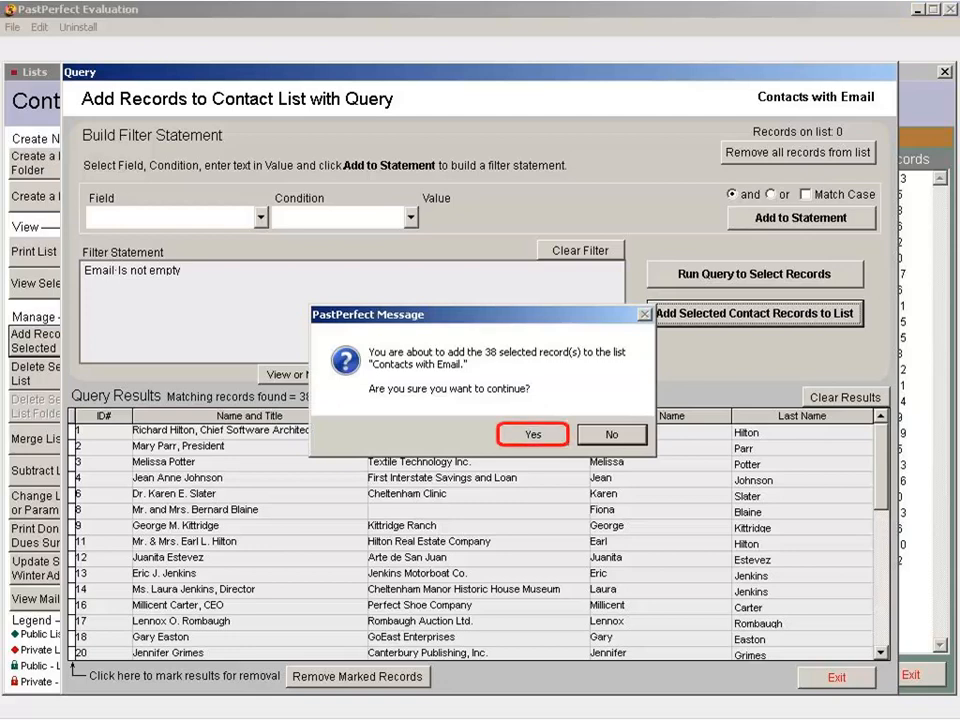
Confirm adding the 38 records and acknowledge the records-added message
click(532, 434)
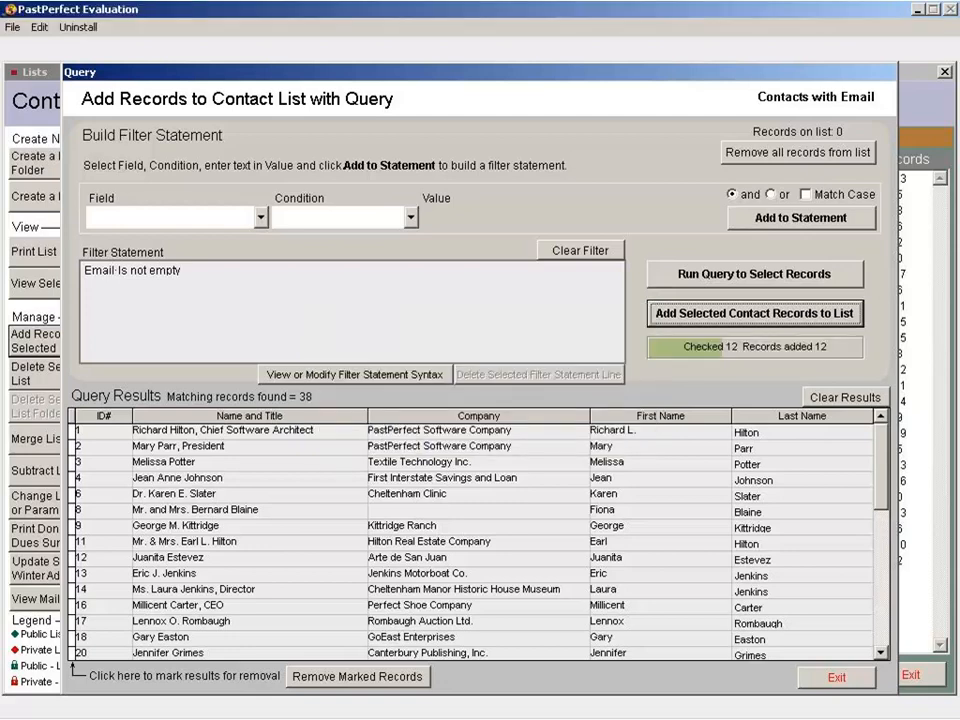
click(756, 312)
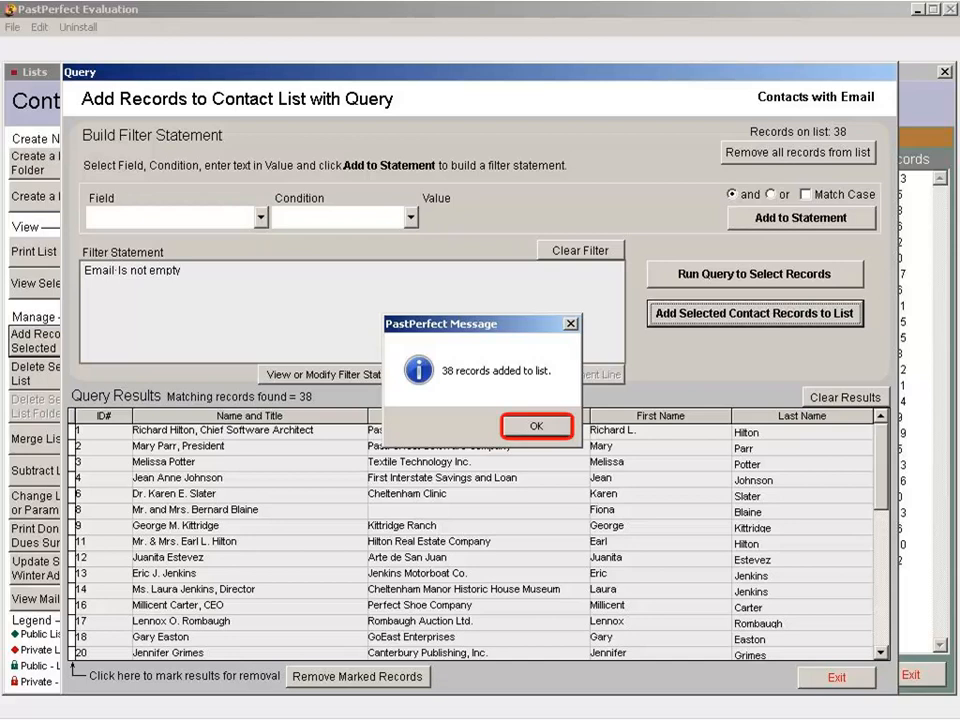
click(536, 426)
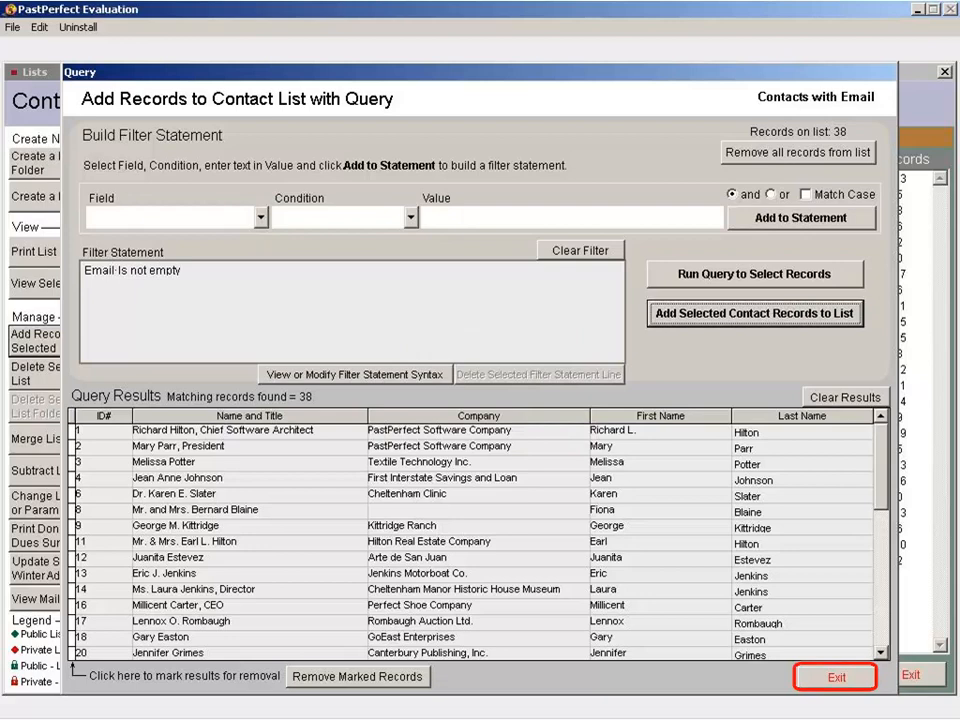
click(834, 676)
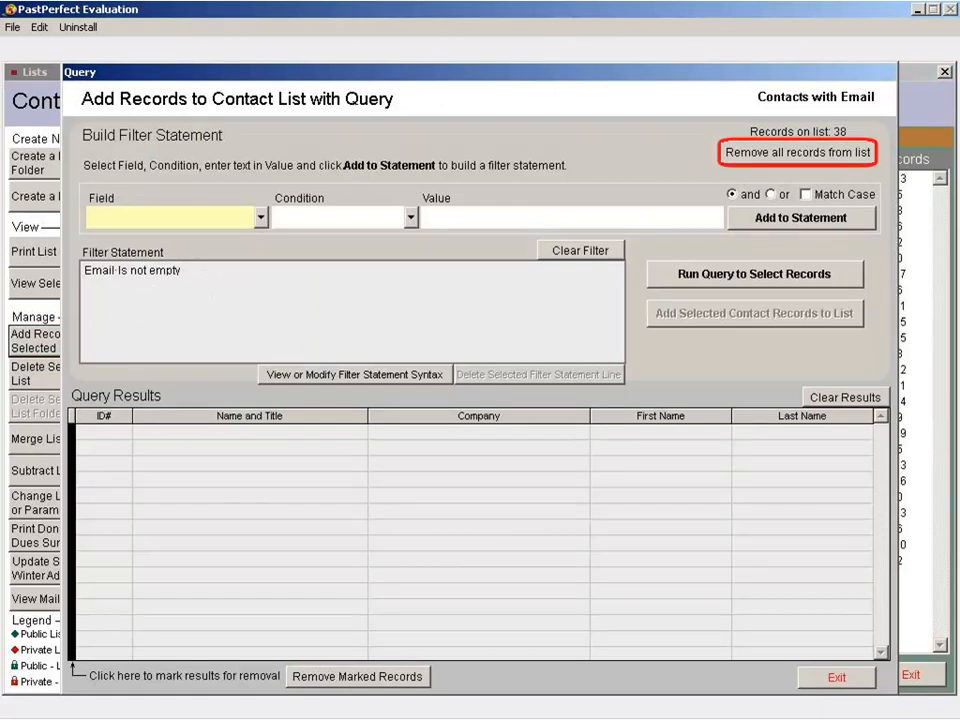
Remove all 38 records from the list, then rerun the query to find the 38 matches again
click(796, 152)
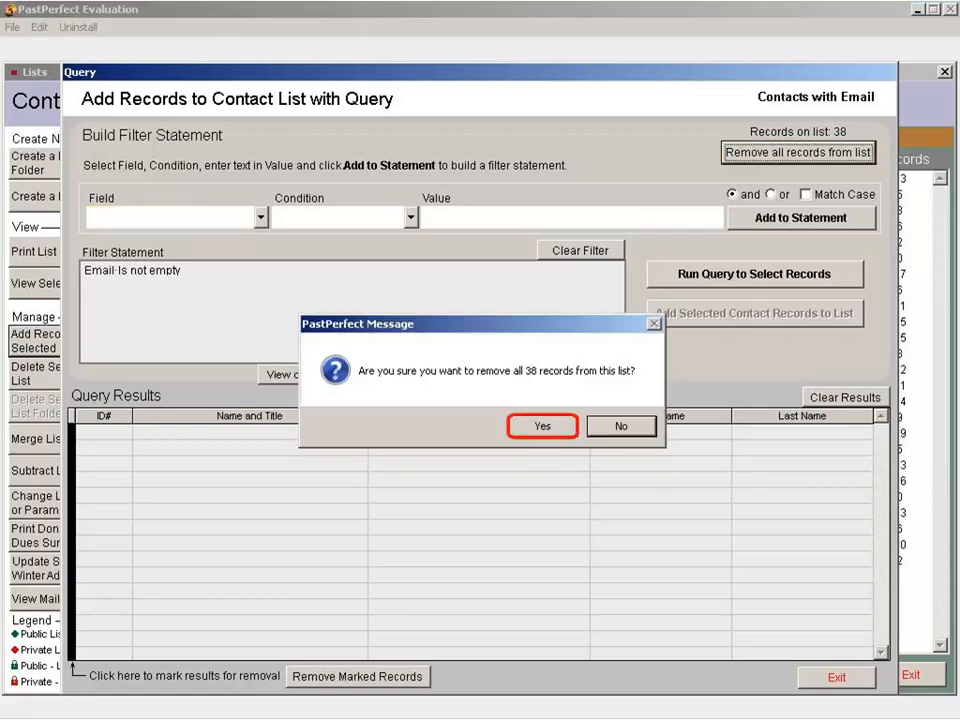
click(542, 426)
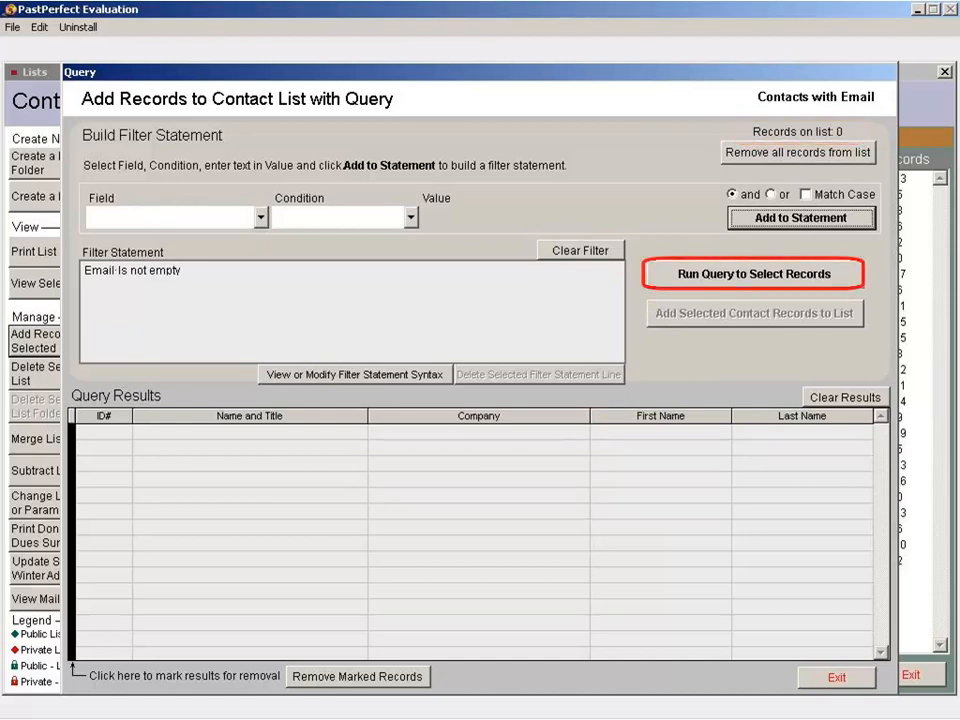
click(754, 272)
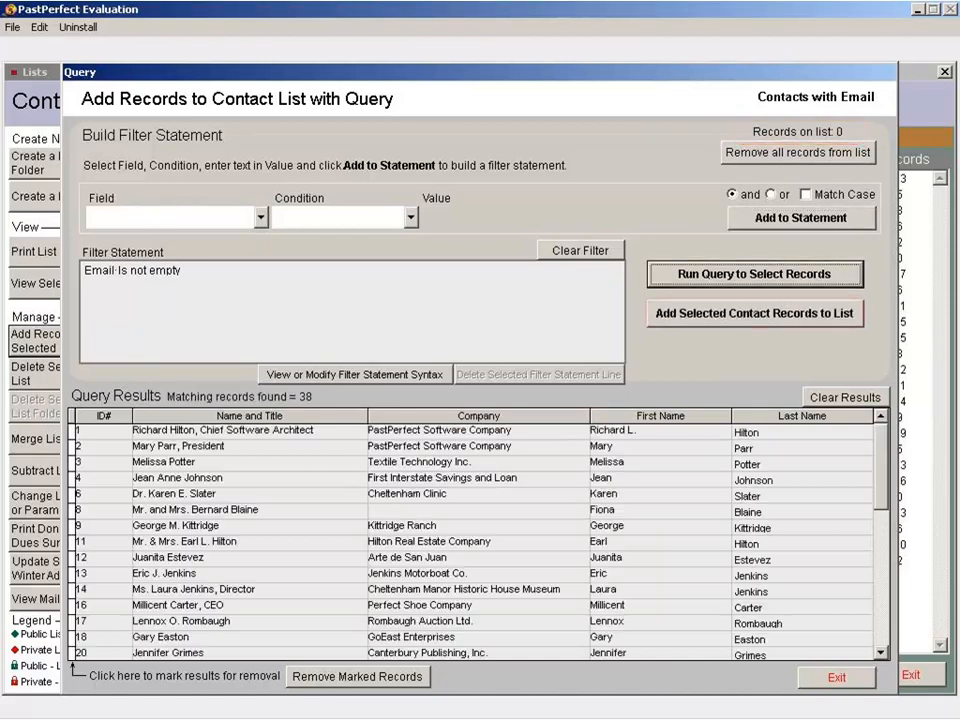